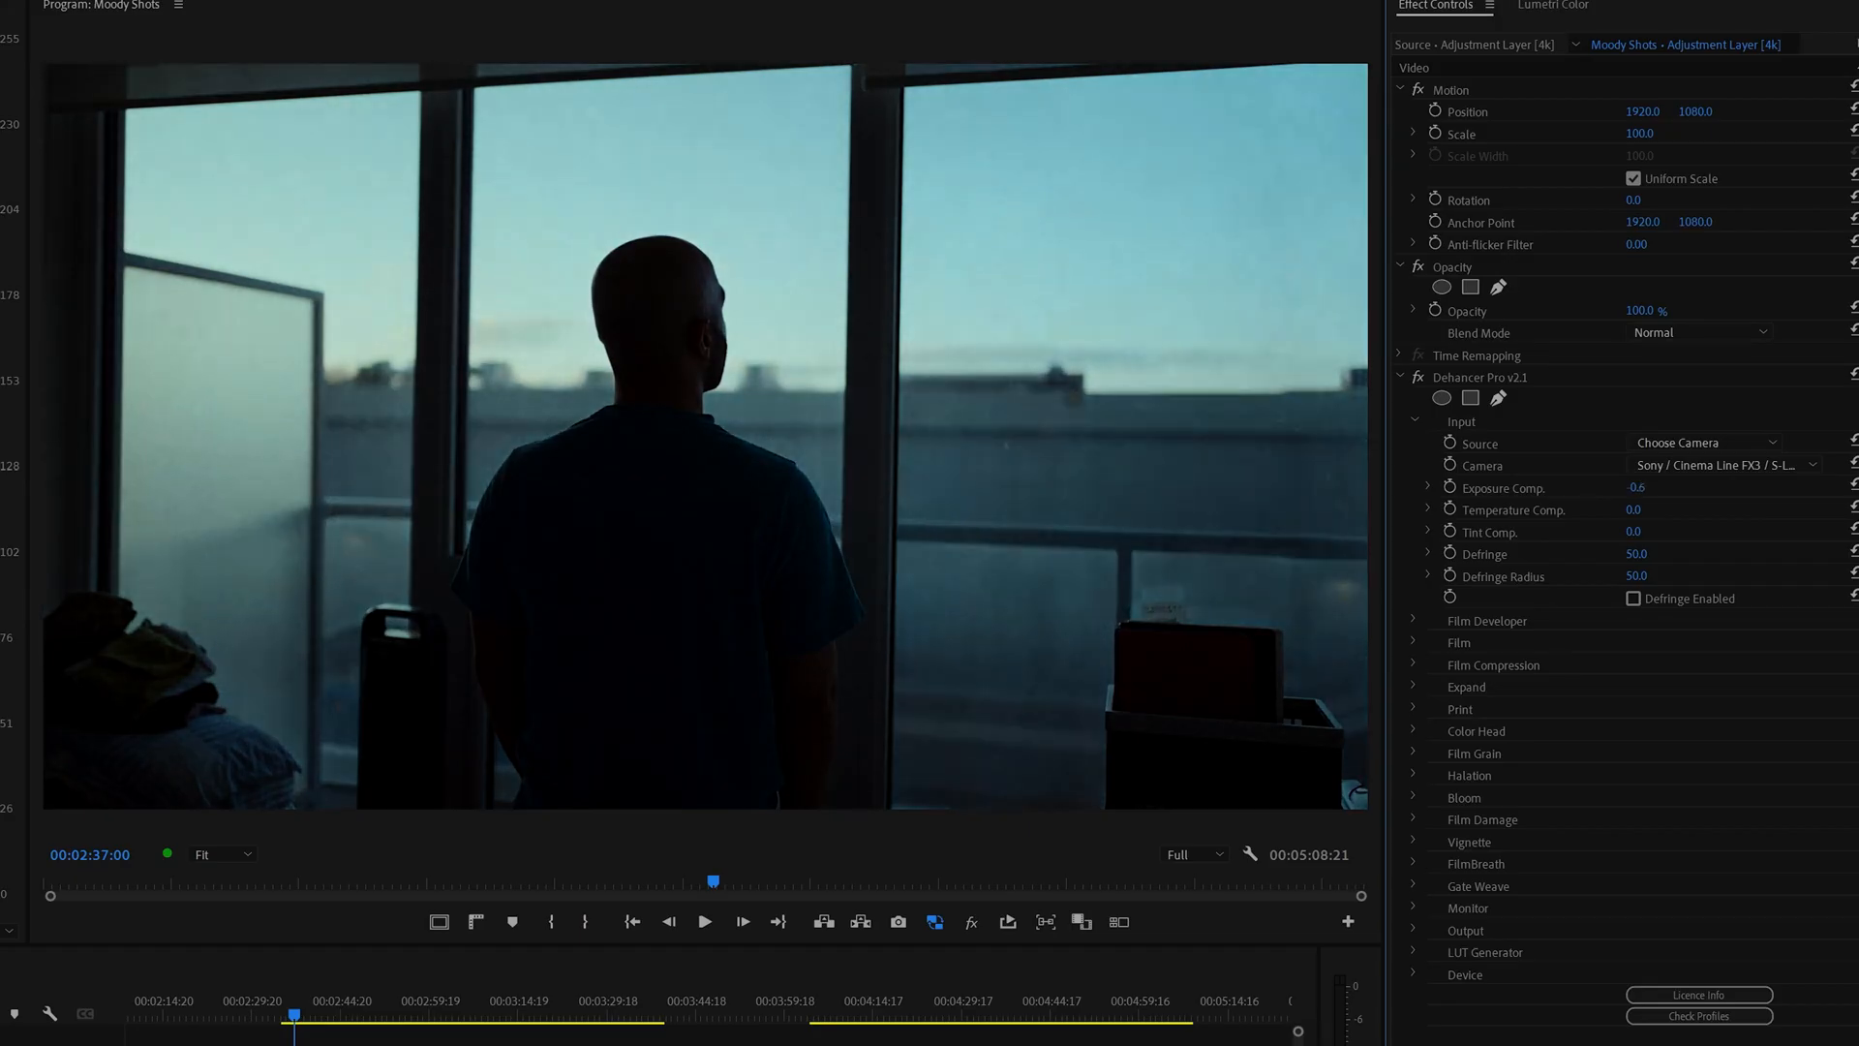
Expand Dehancer's Film group and switch the profile to a Konica film stock.
{"action": "left_click", "coordinate": [1634, 487]}
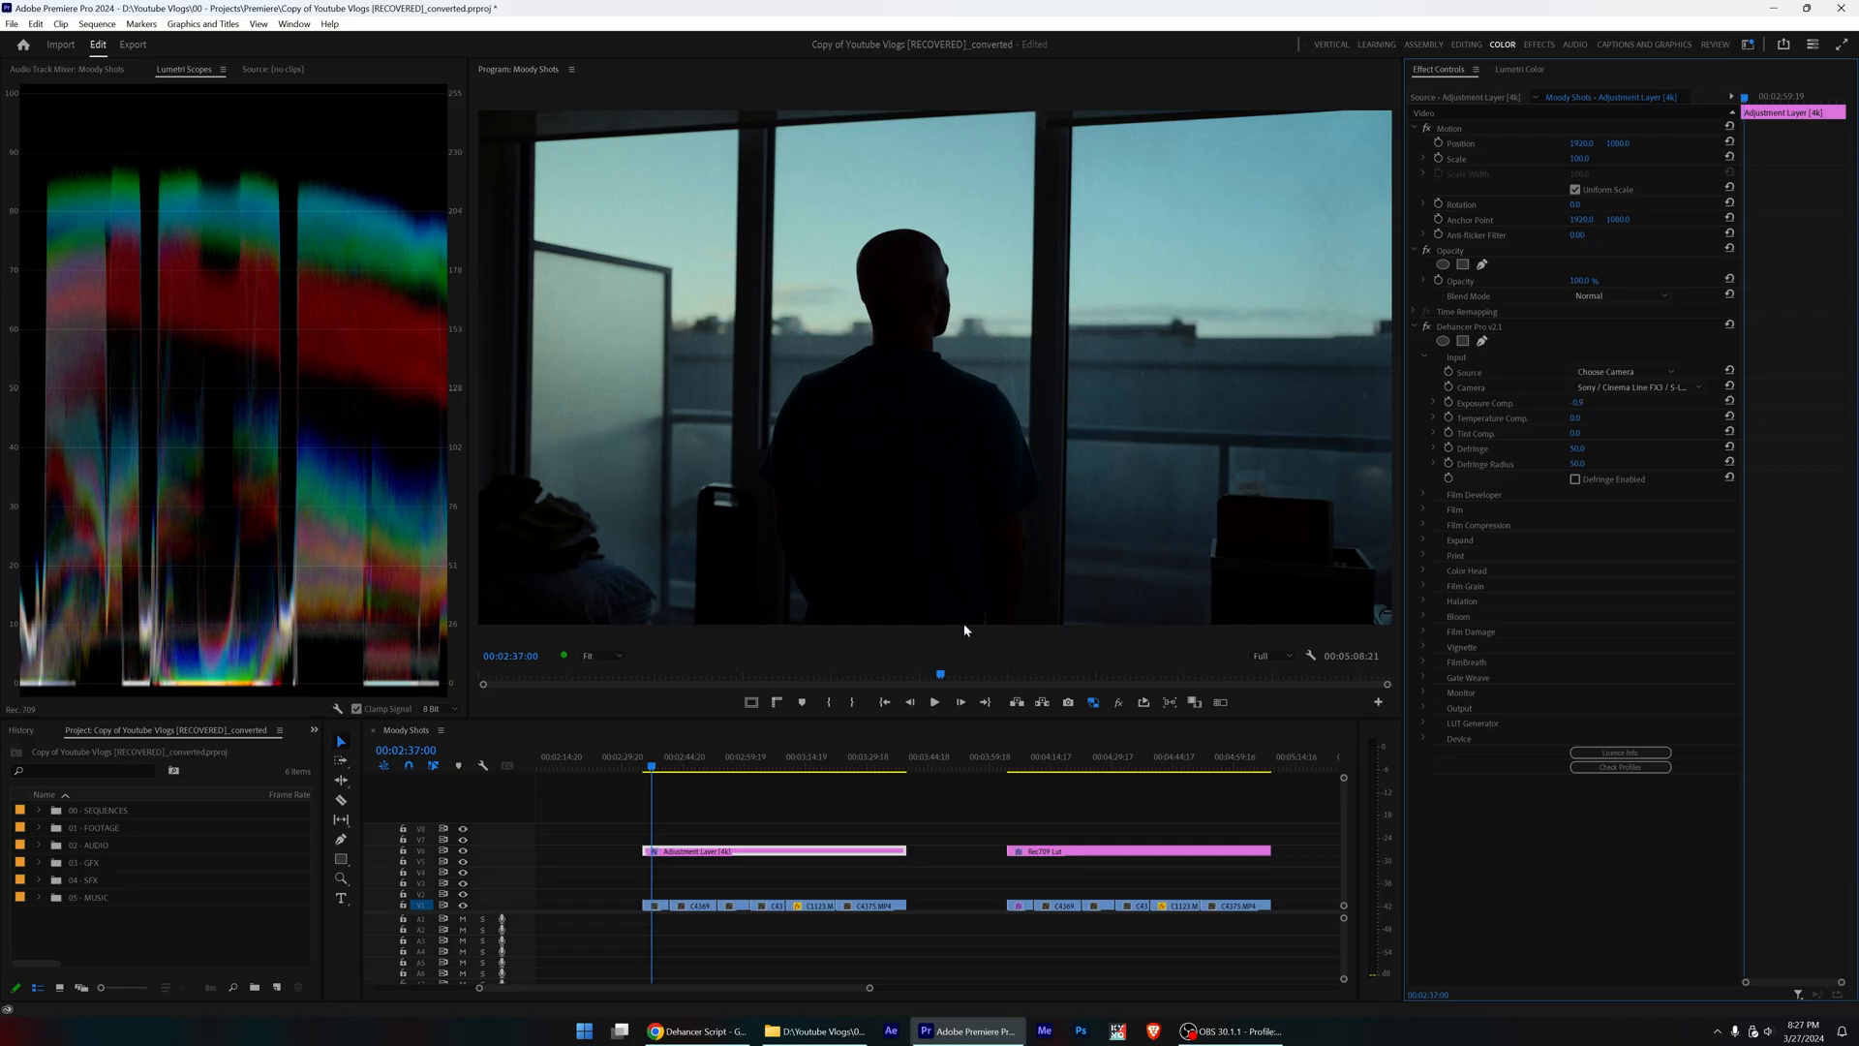
{"action": "left_click", "coordinate": [1424, 510]}
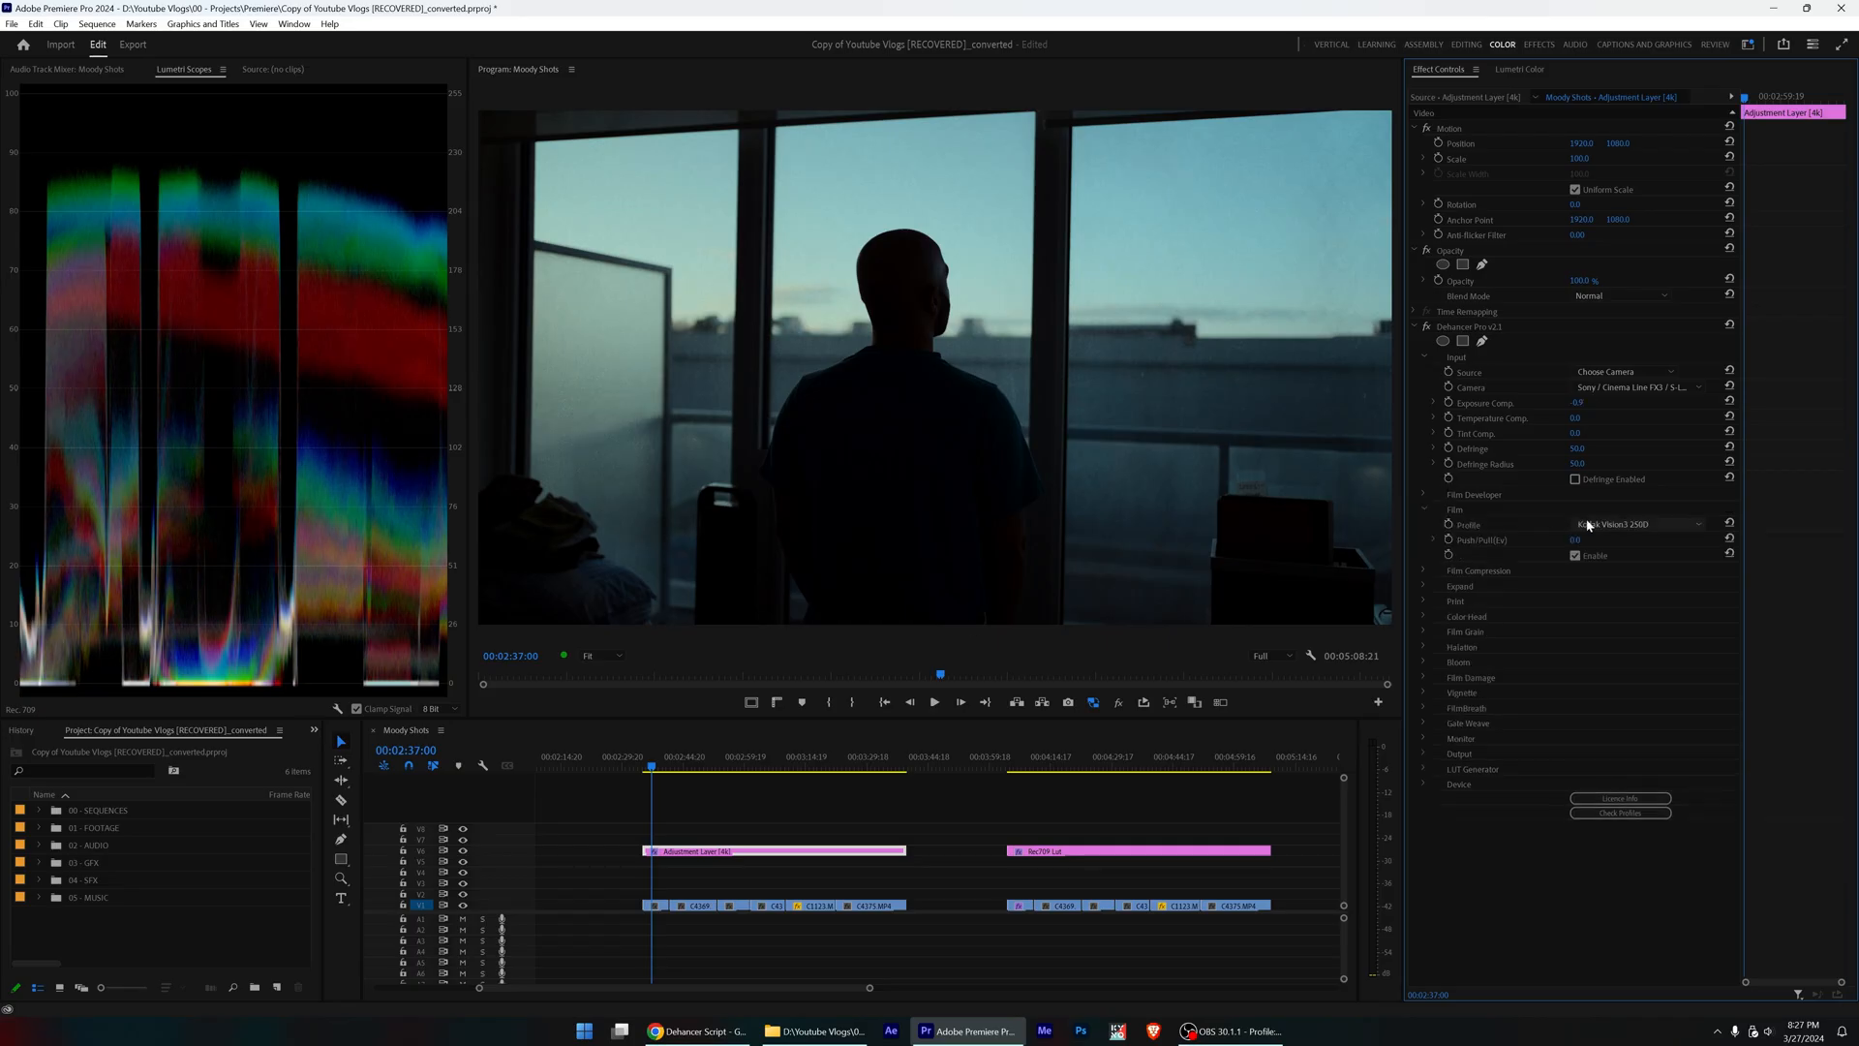
{"action": "left_click", "coordinate": [1636, 523]}
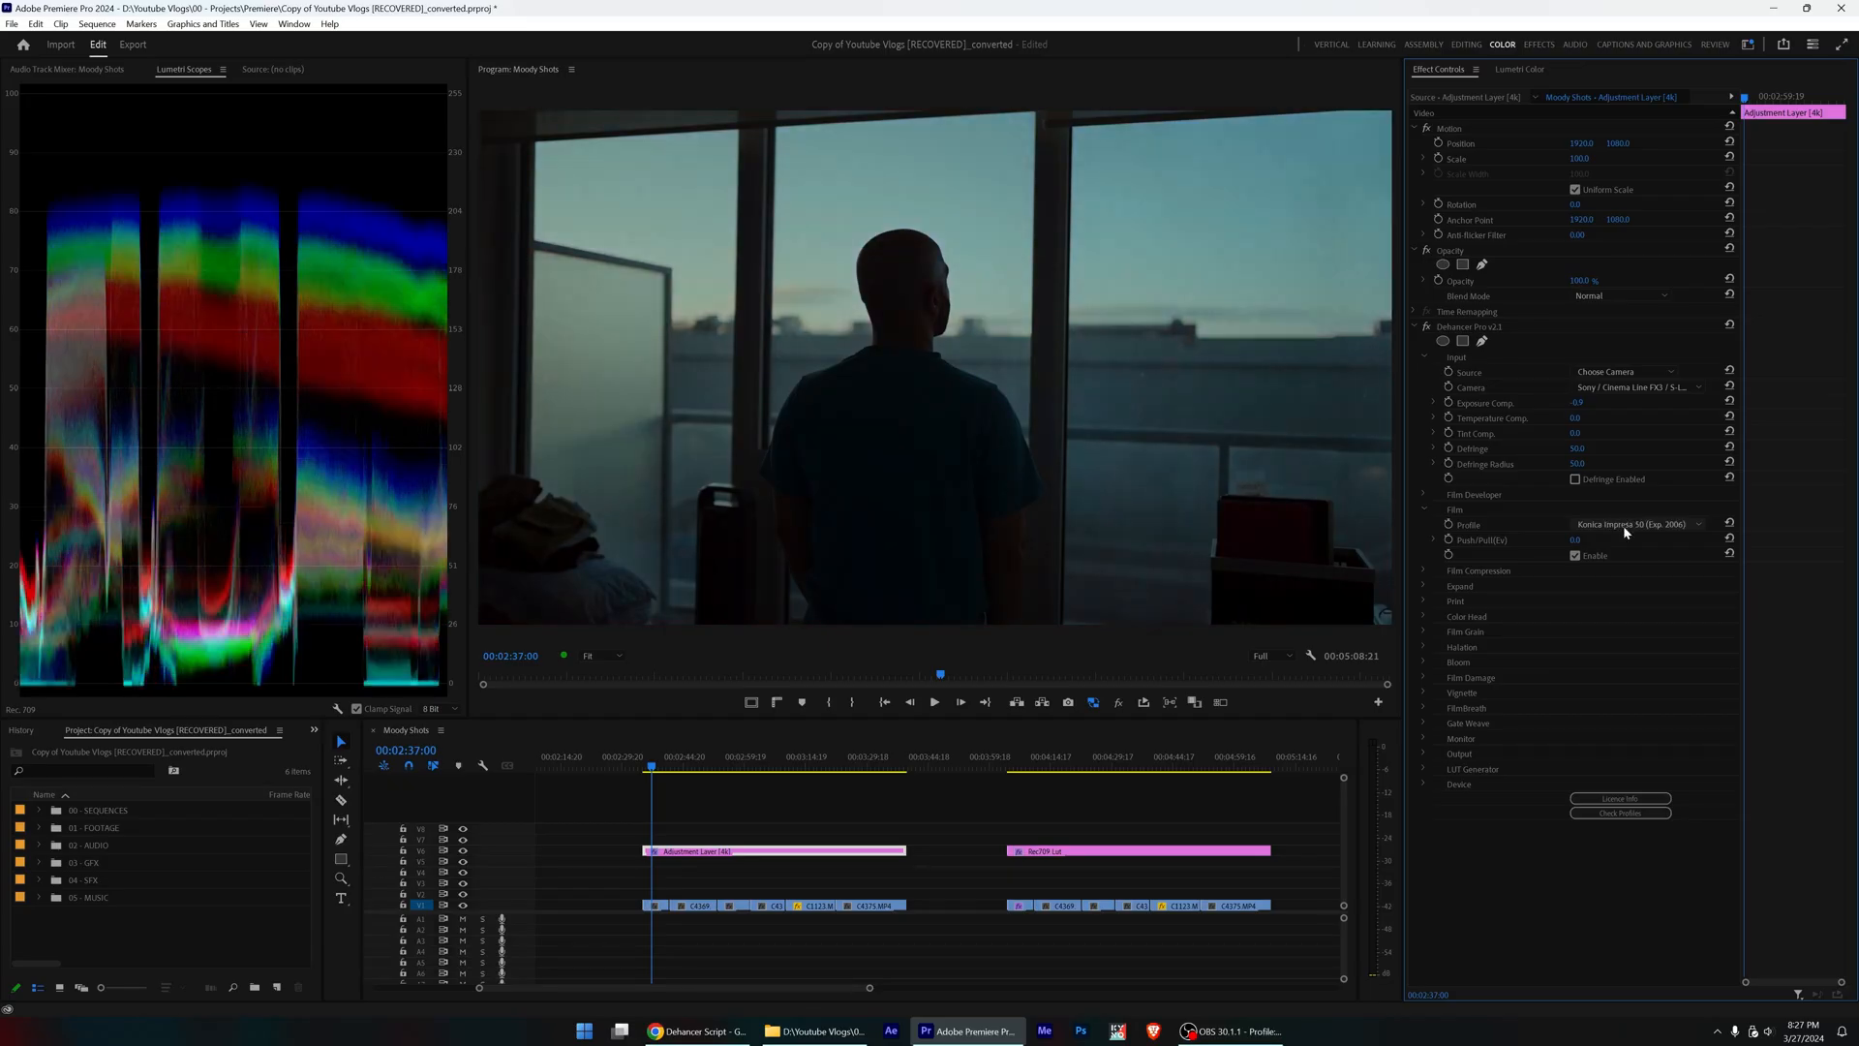
Cycle through Lomochrome stocks to Lomochrome Metropolis XR, then uncheck the Film stage's Enable.
{"action": "left_click", "coordinate": [1636, 523]}
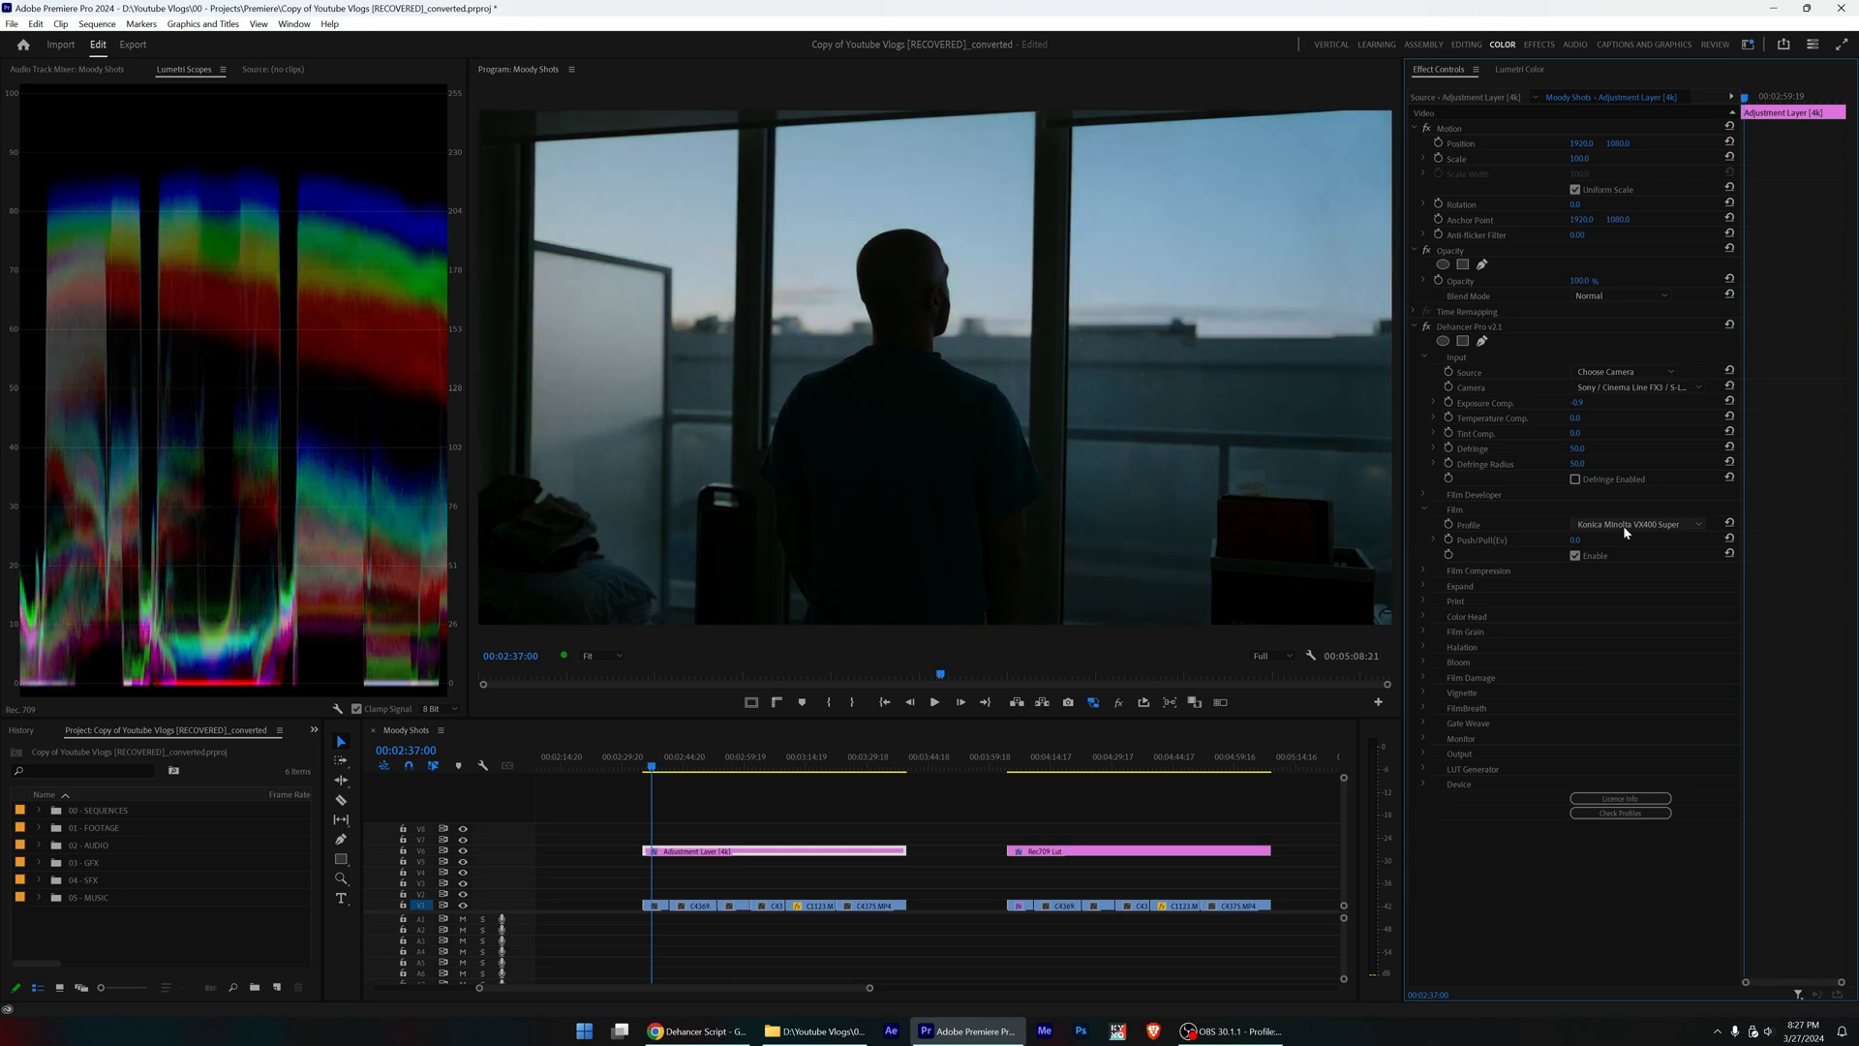
{"action": "left_click", "coordinate": [1636, 524]}
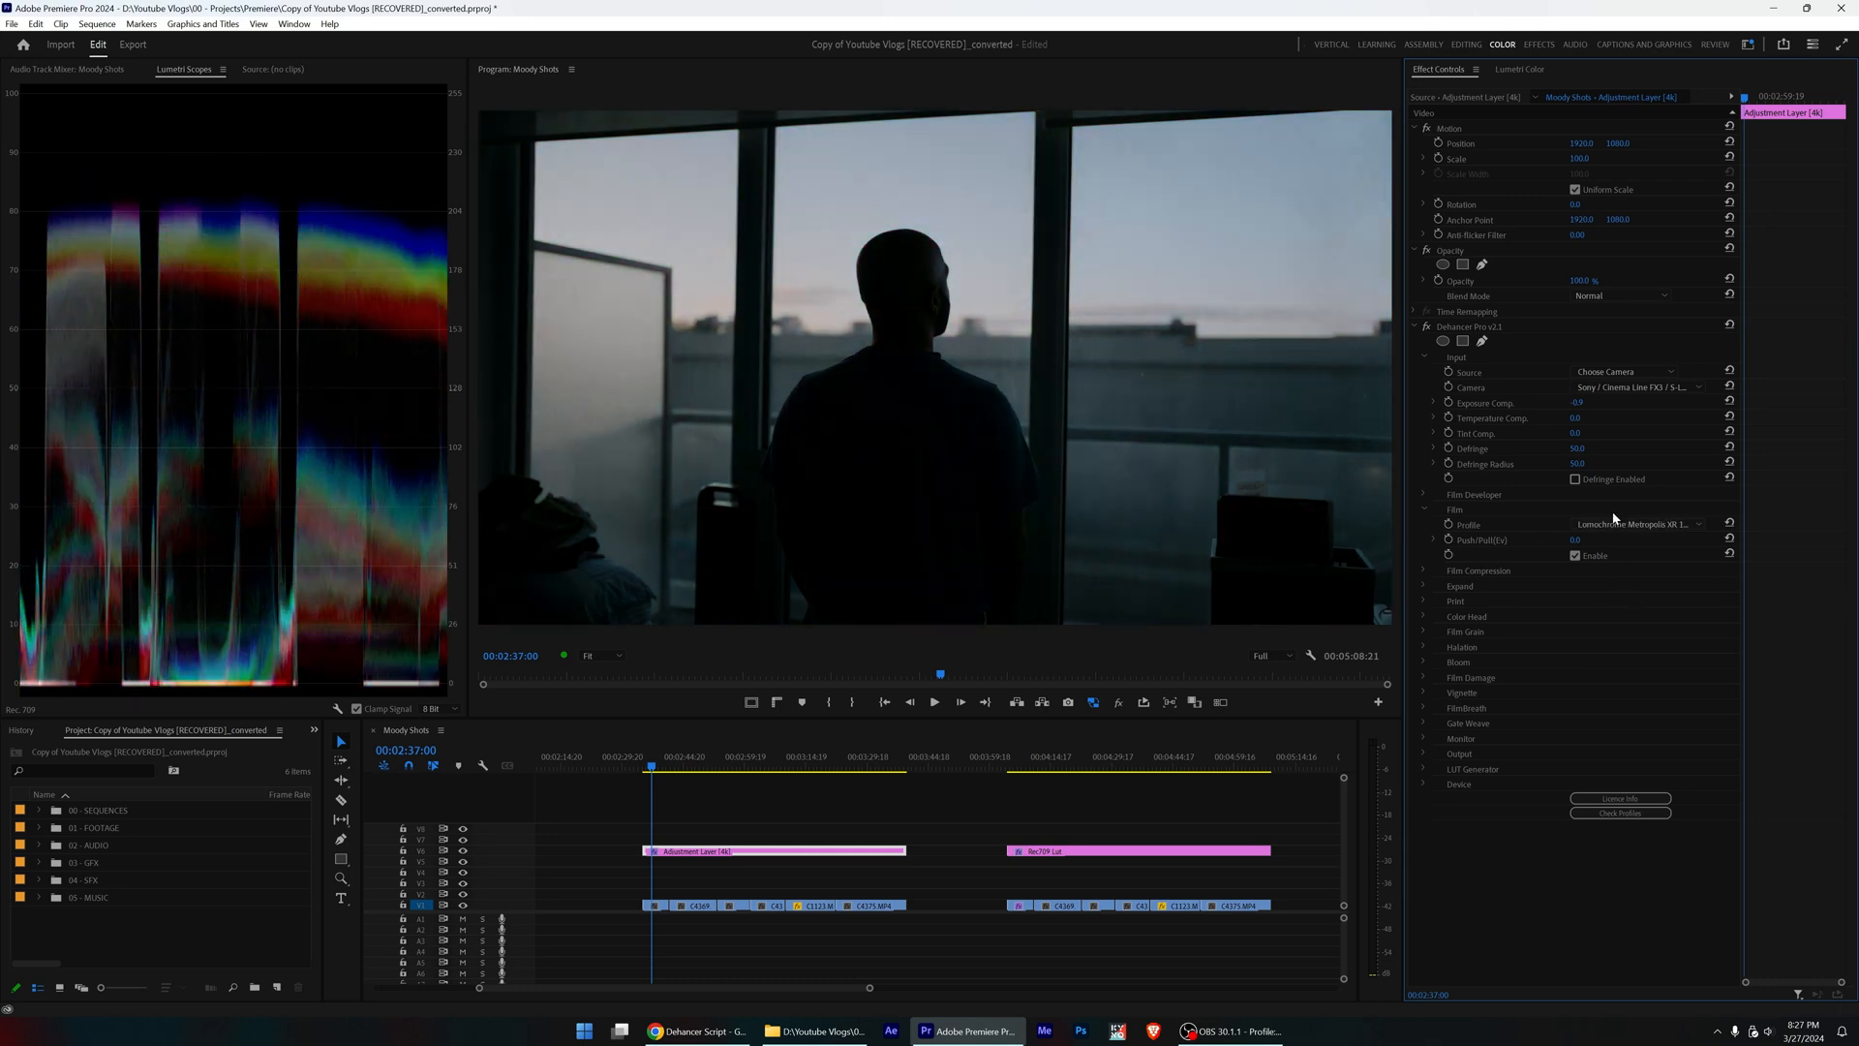
{"action": "left_click", "coordinate": [1575, 555]}
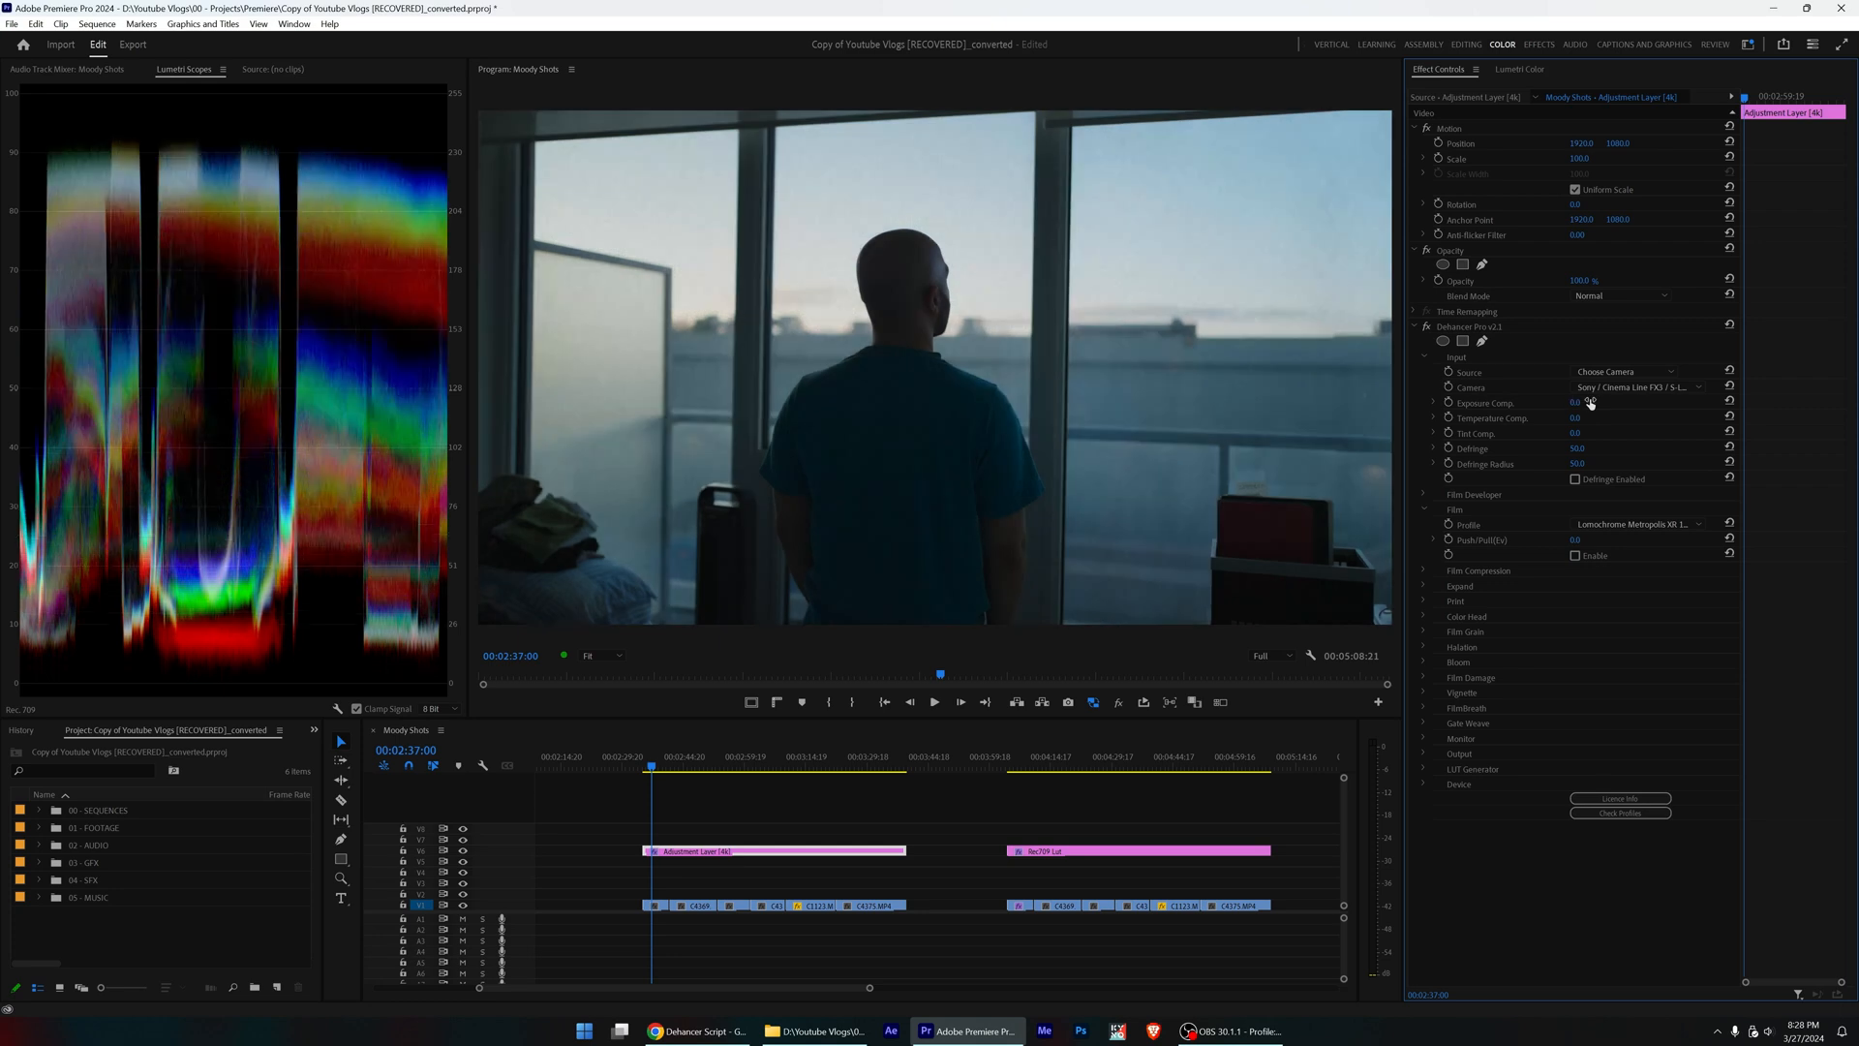
{"action": "mouse_move", "coordinate": [1419, 351]}
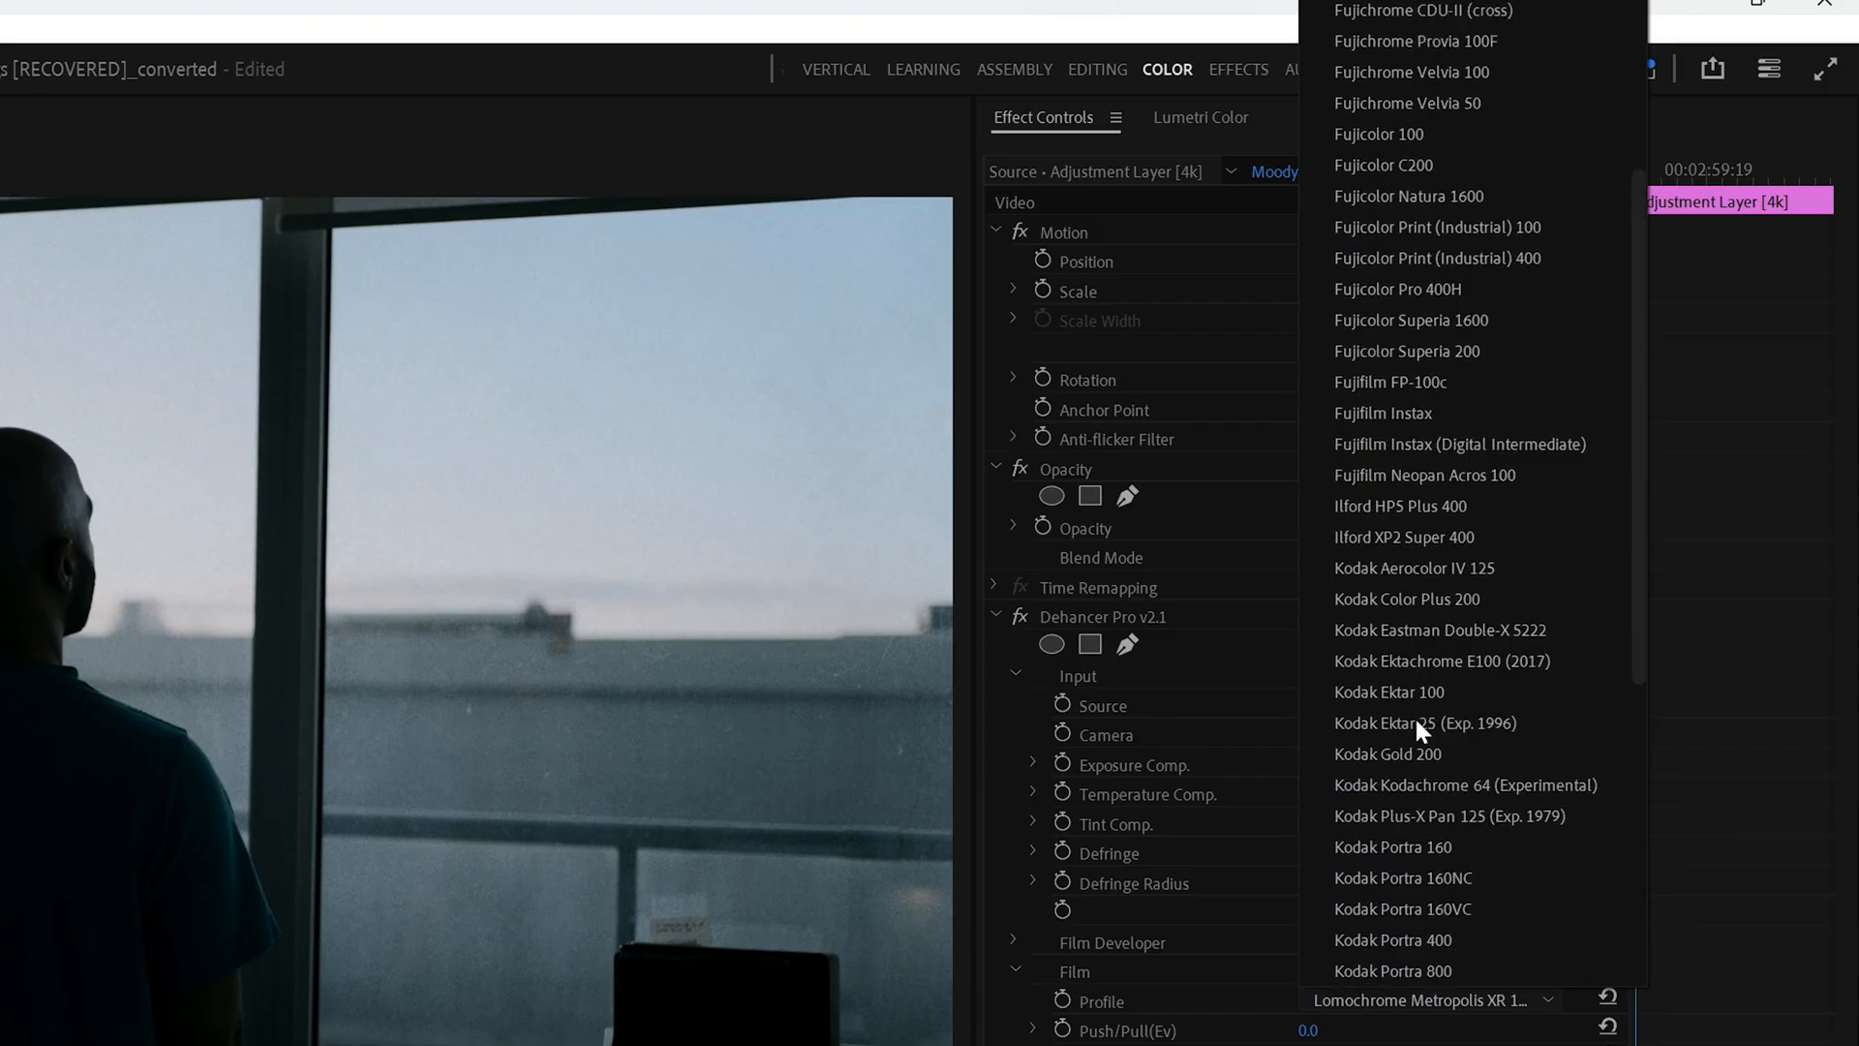
{"action": "mouse_move", "coordinate": [1443, 851]}
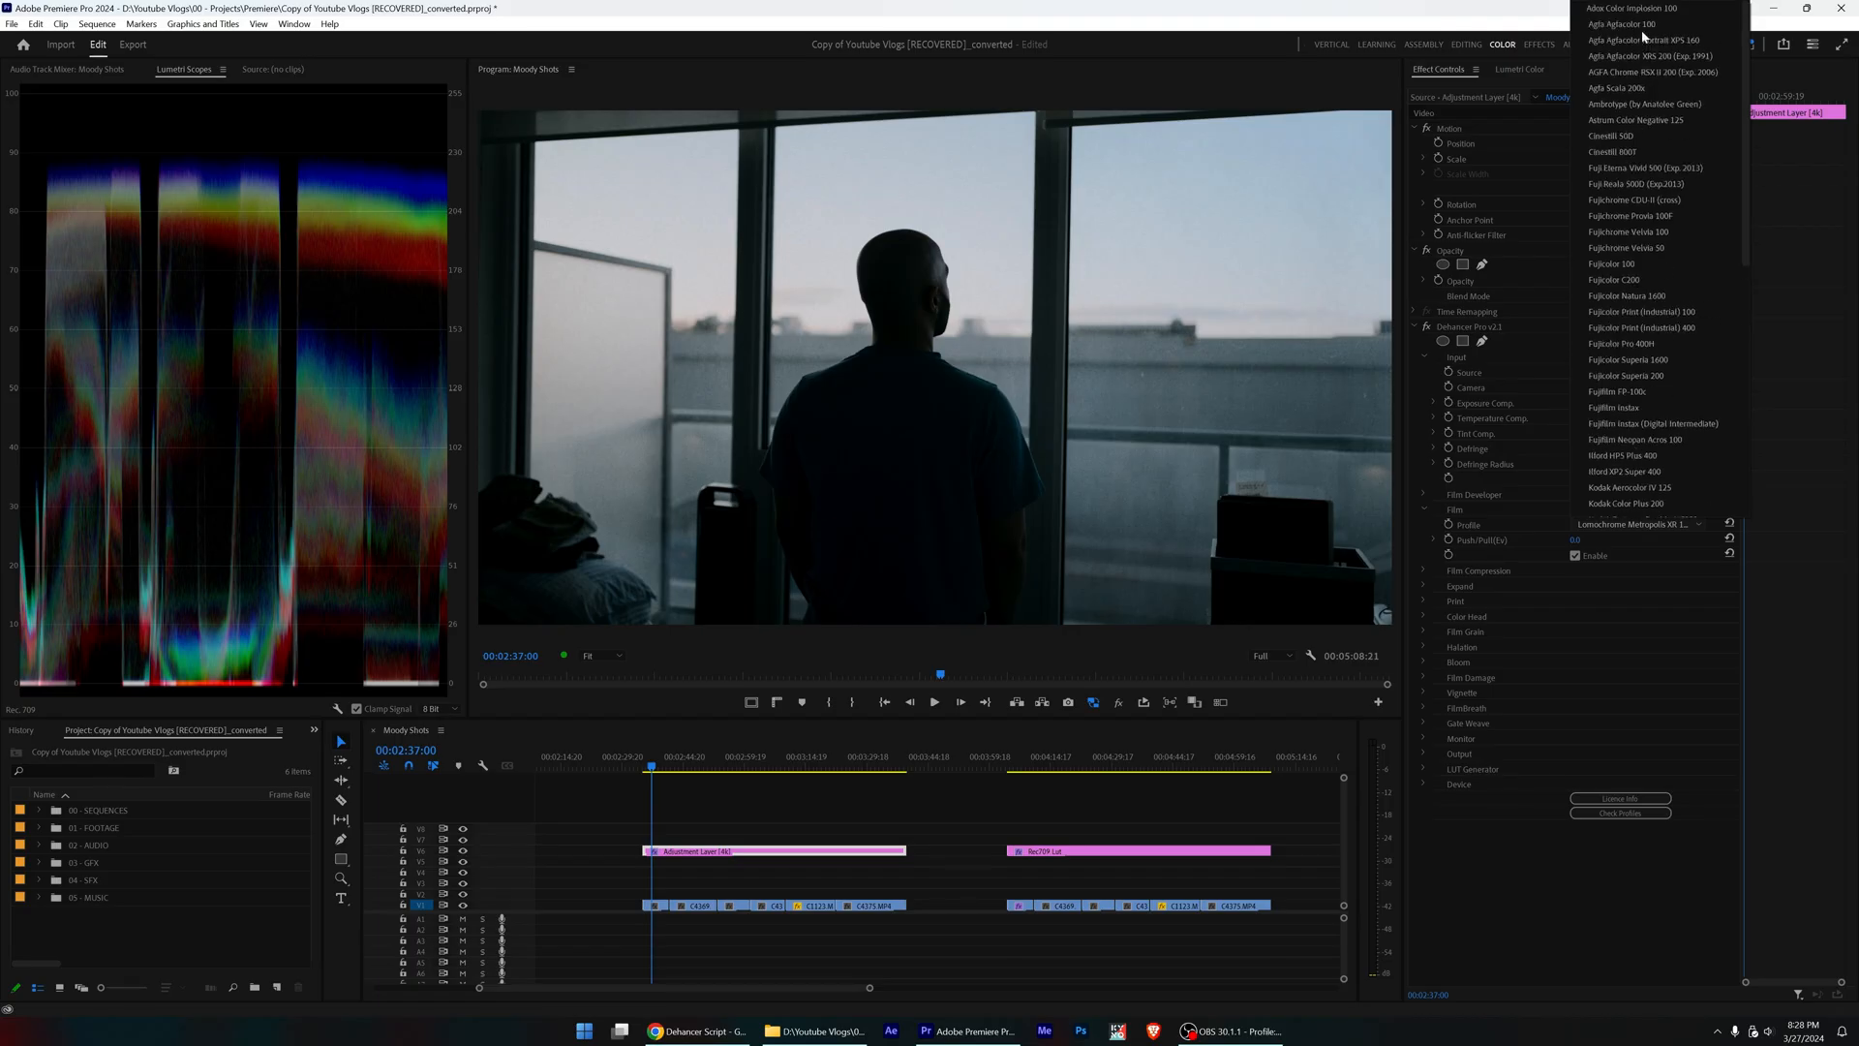
Pick Adox Color Implosion 100 from the top of Dehancer's Film Profile list.
{"action": "left_click", "coordinate": [1641, 8]}
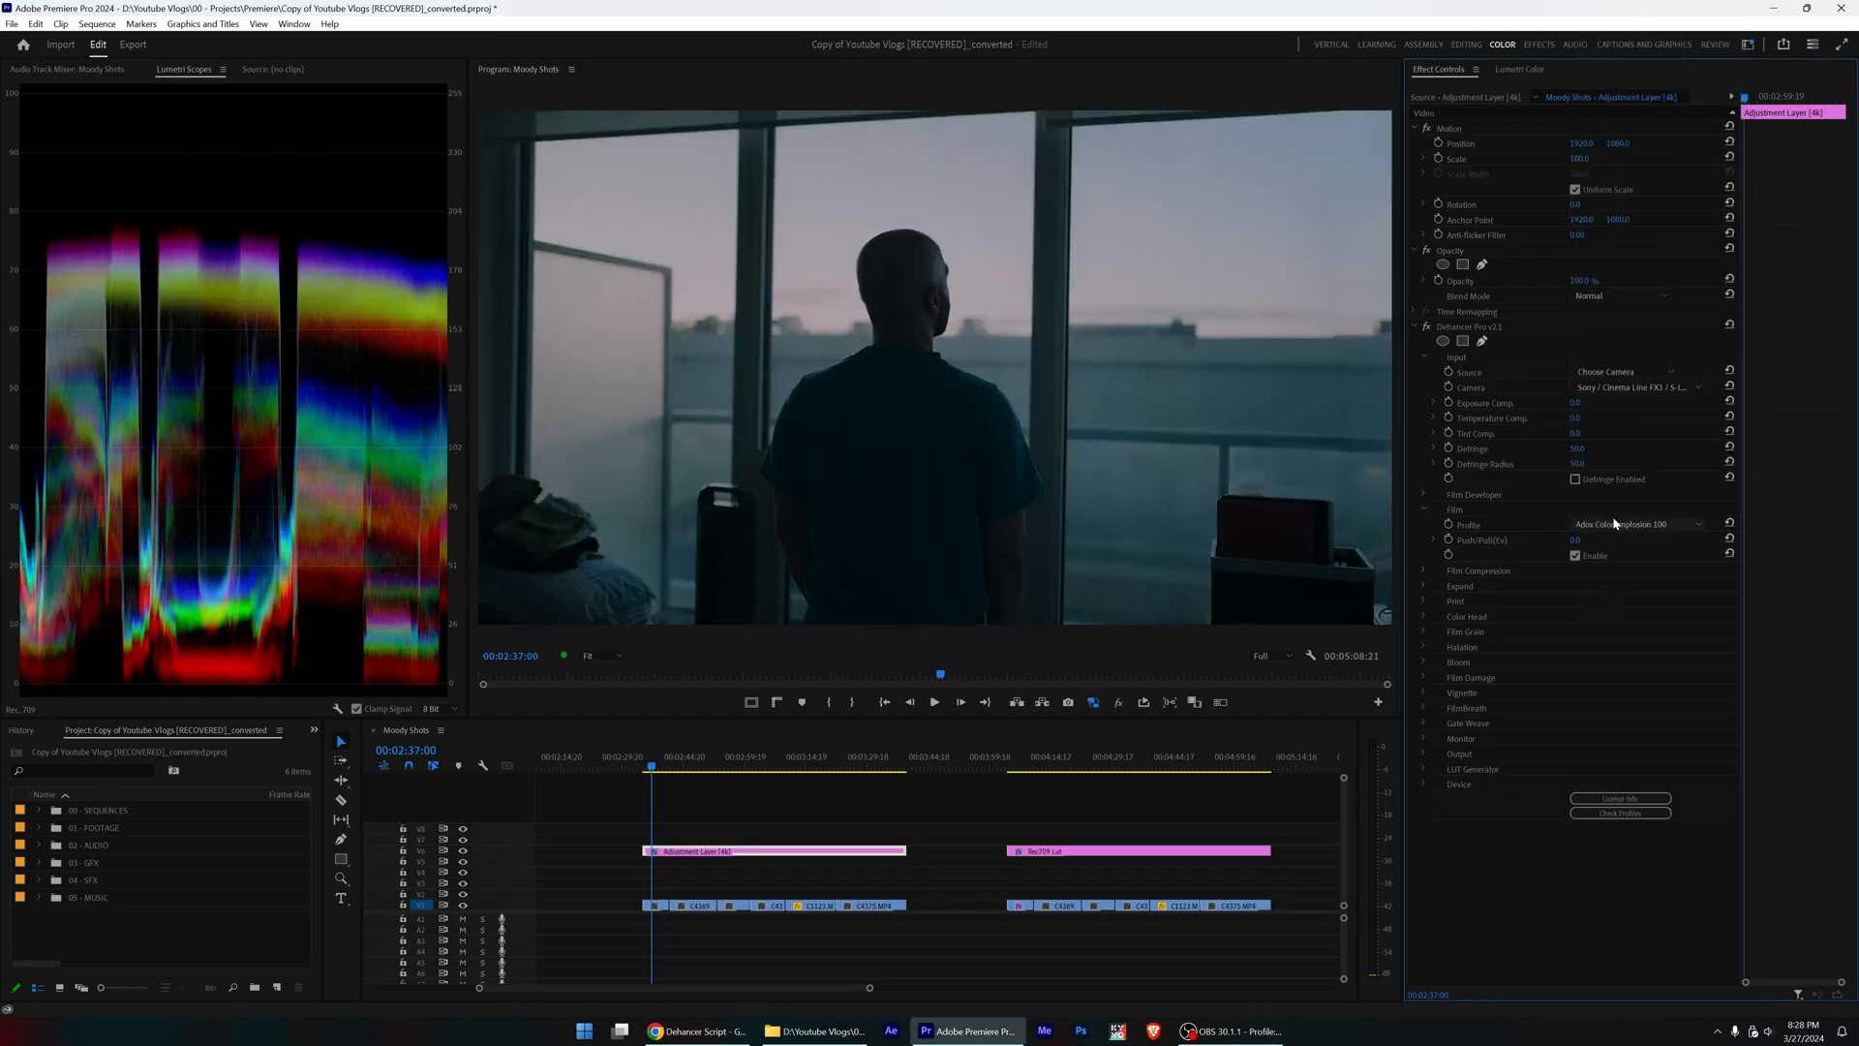